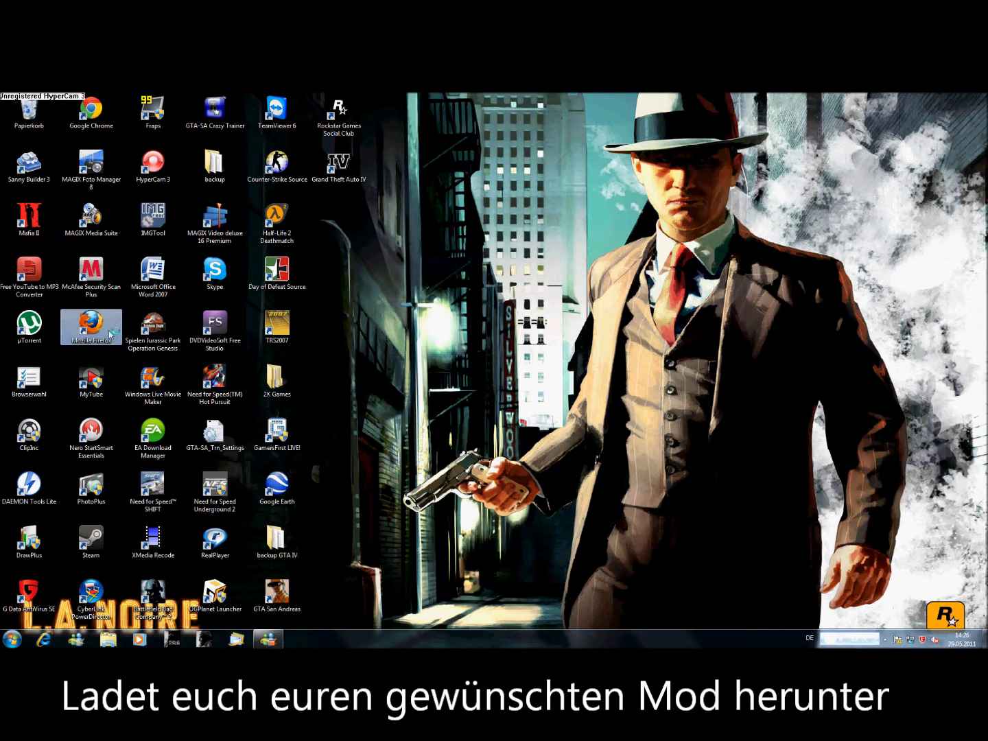
# Launch Firefox and search 'gta' to reach the GTAinside news page.
pyautogui.doubleClick(91, 328)
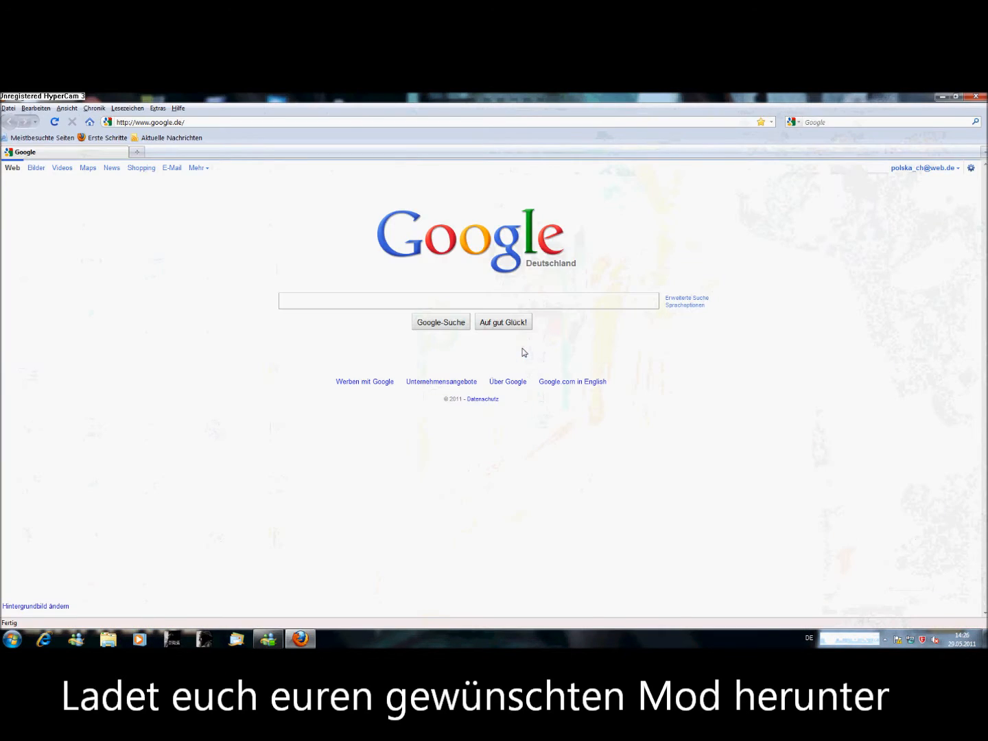
pyautogui.write('gtainsid')
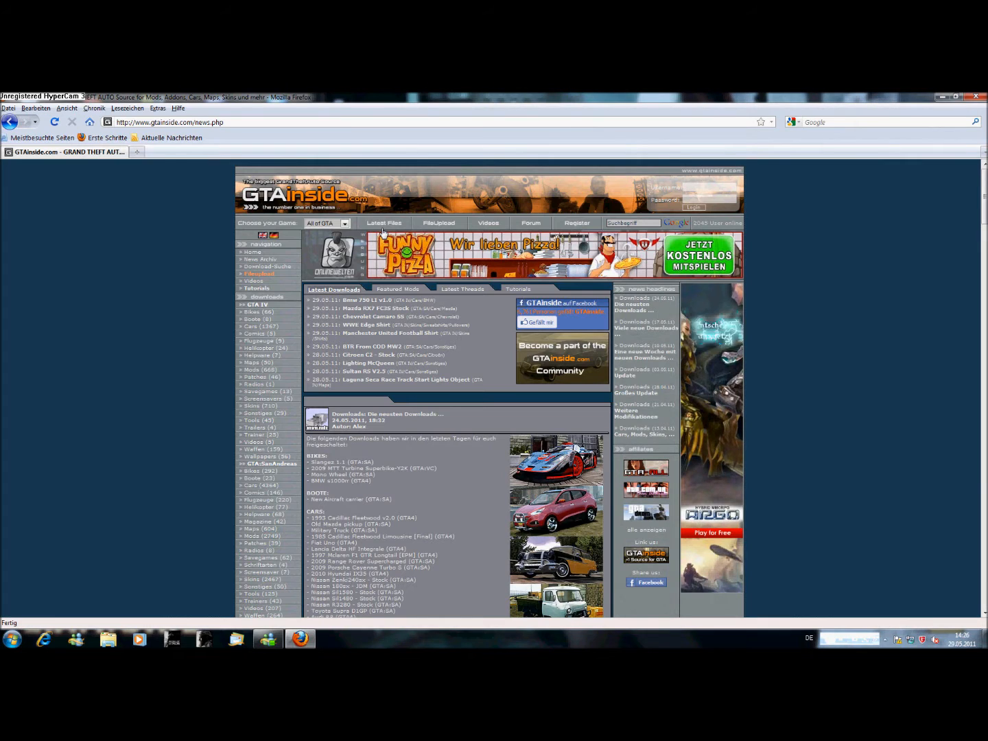
# Browse GTA IV Cars > Audi, go to page two, and download Audi A8 '2010.
pyautogui.click(252, 326)
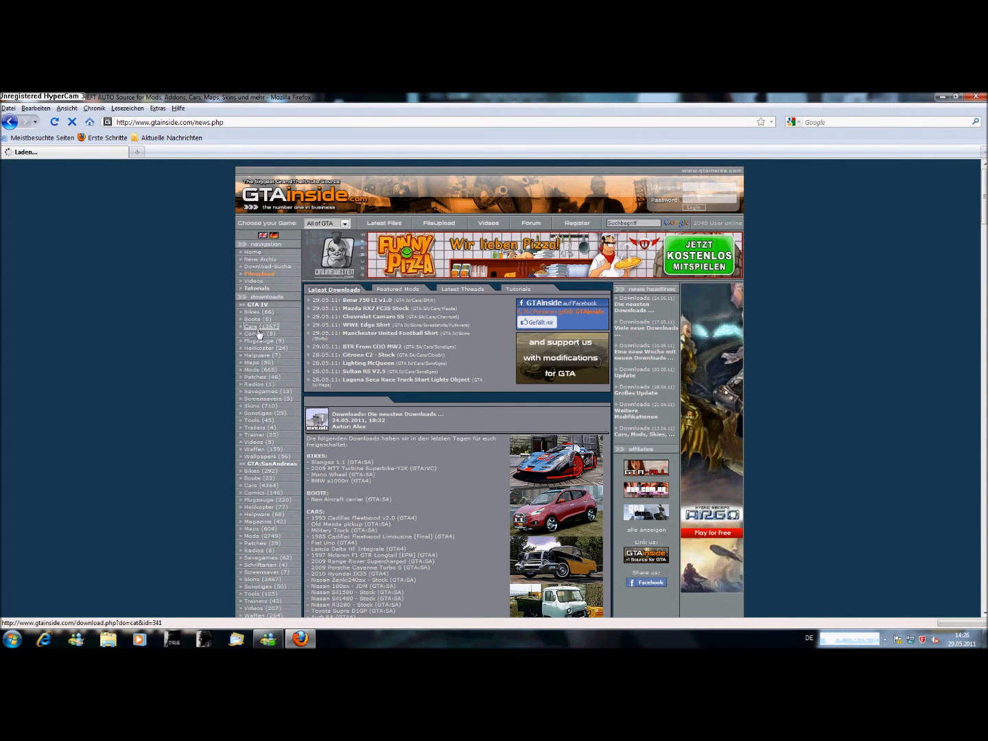
pyautogui.click(252, 326)
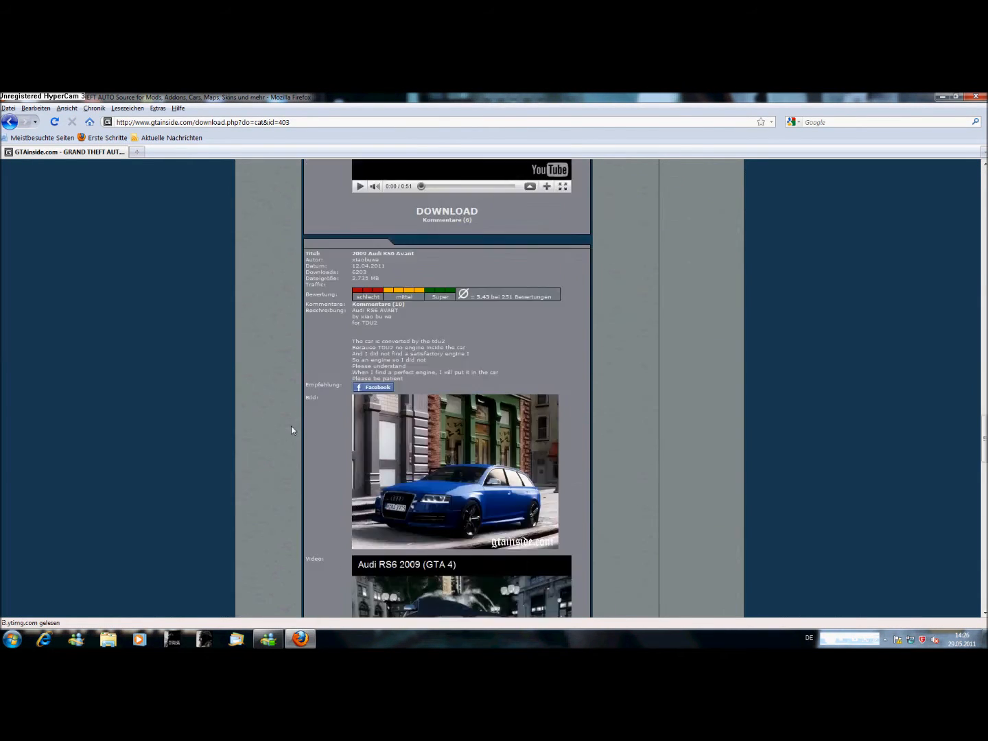
pyautogui.scroll(-3)
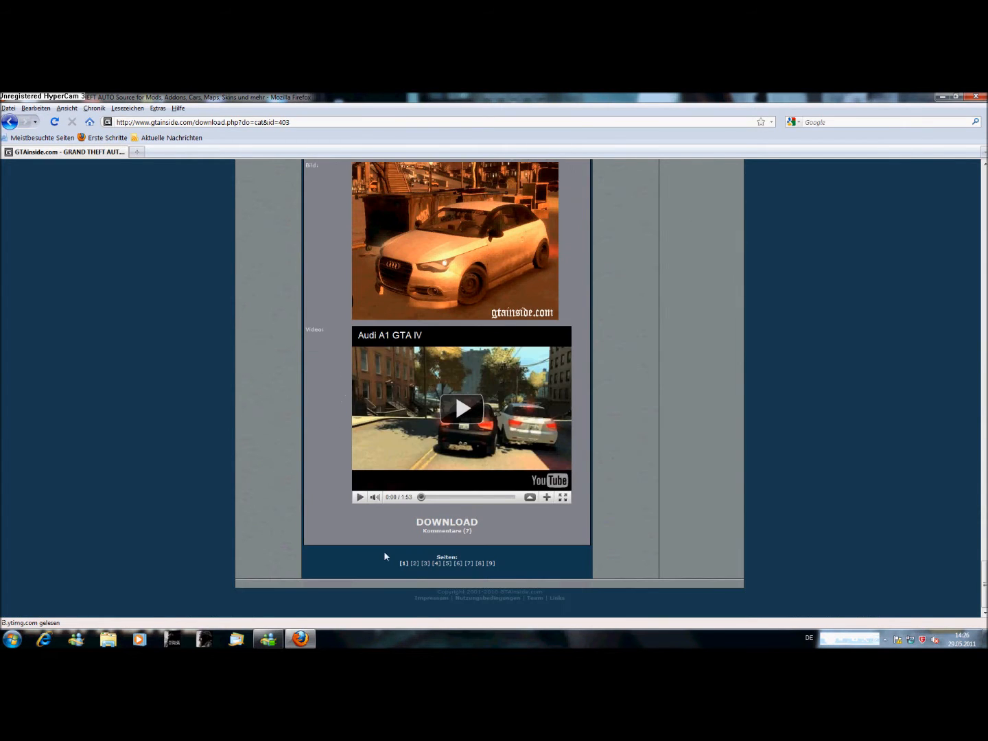
pyautogui.click(415, 563)
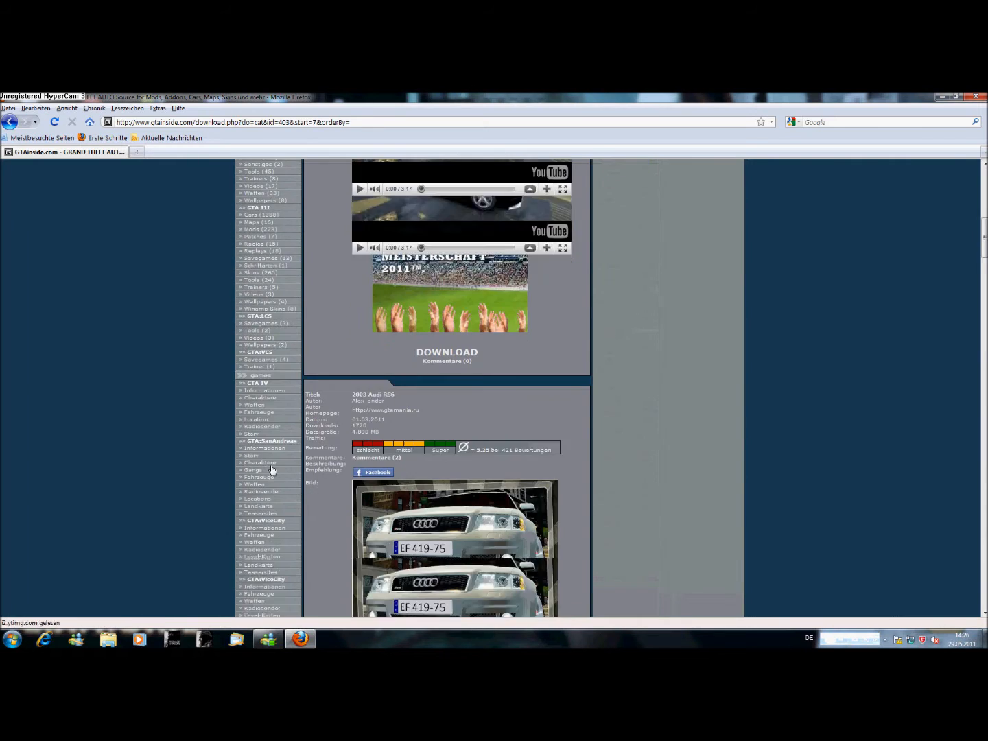
pyautogui.scroll(-3)
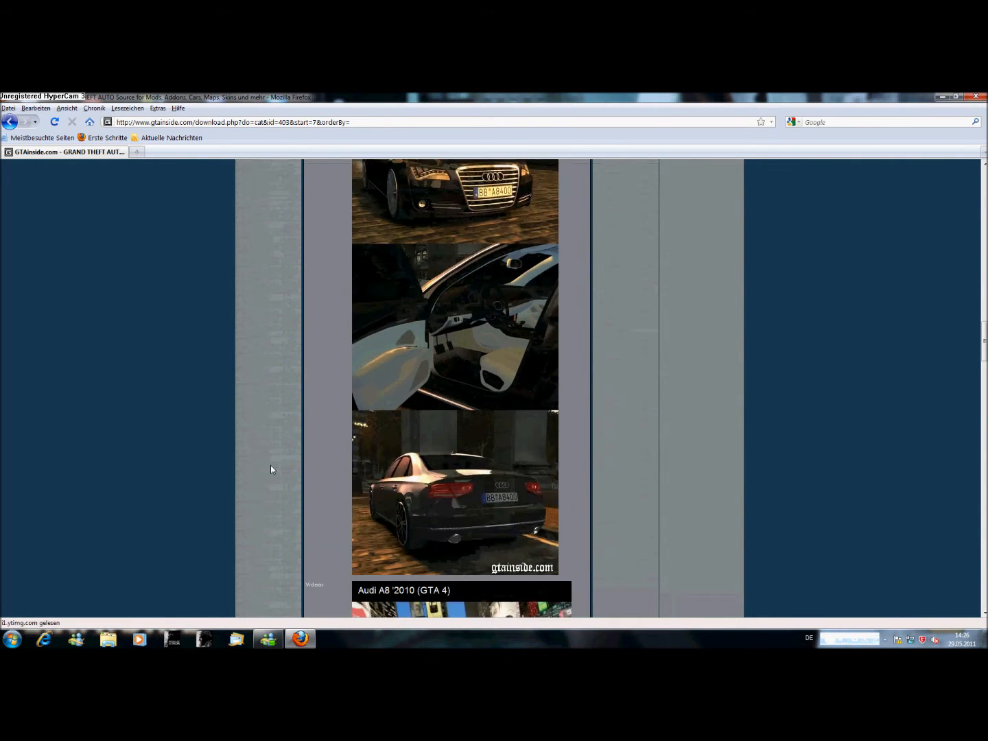
pyautogui.scroll(-3)
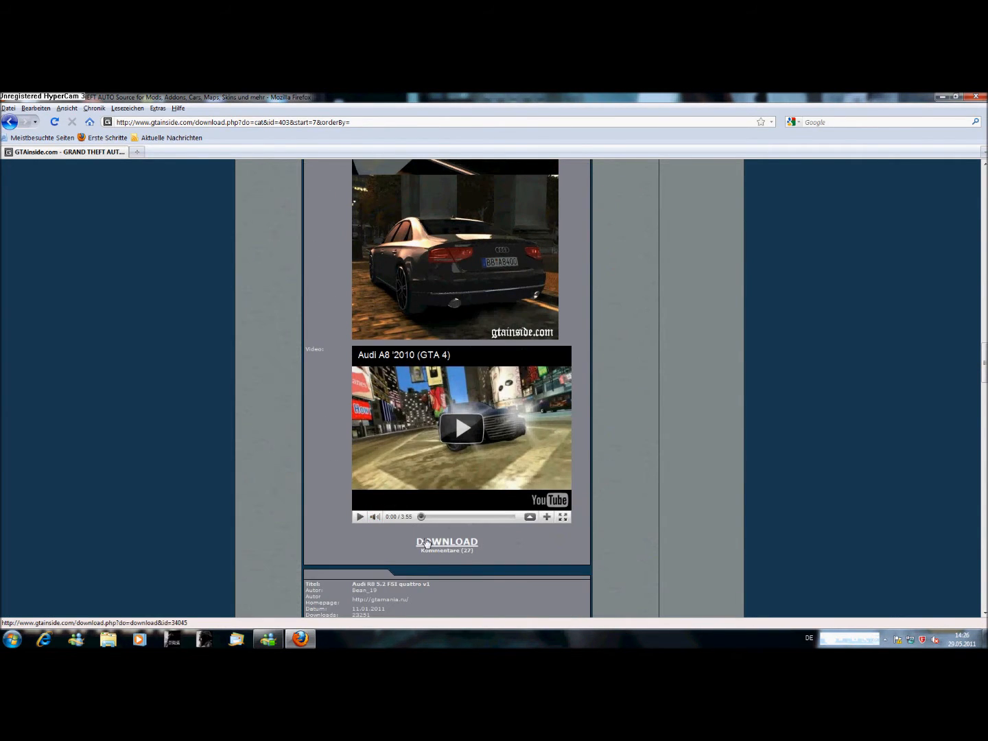
pyautogui.click(447, 542)
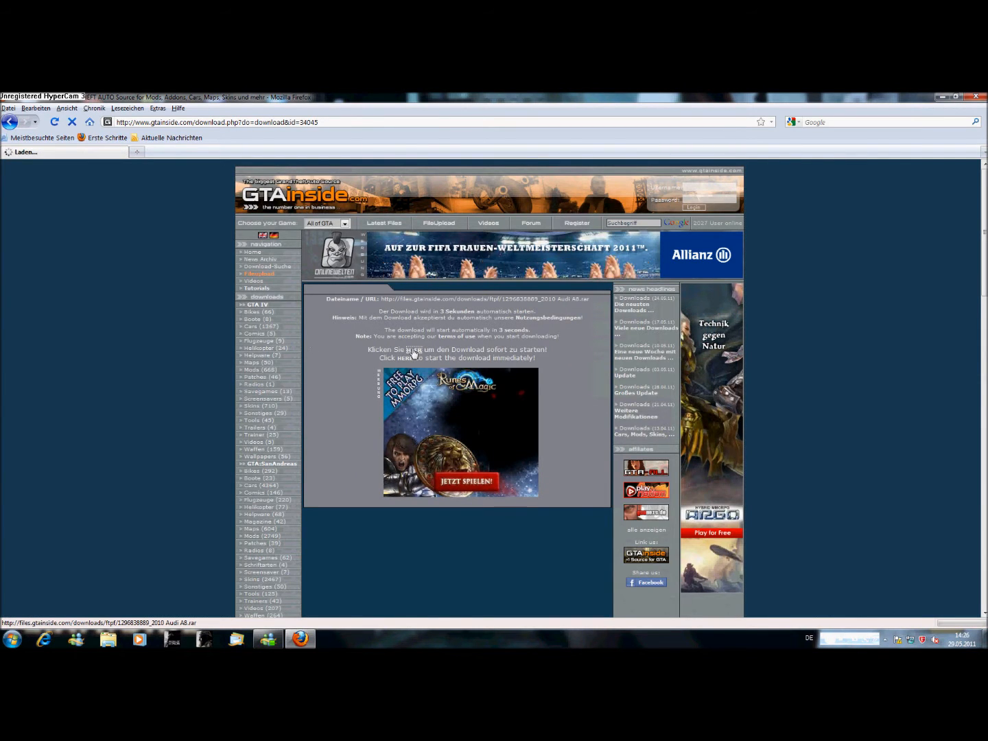
# Save the Audi A8 archive to disk and show it in its Downloads folder.
pyautogui.click(407, 349)
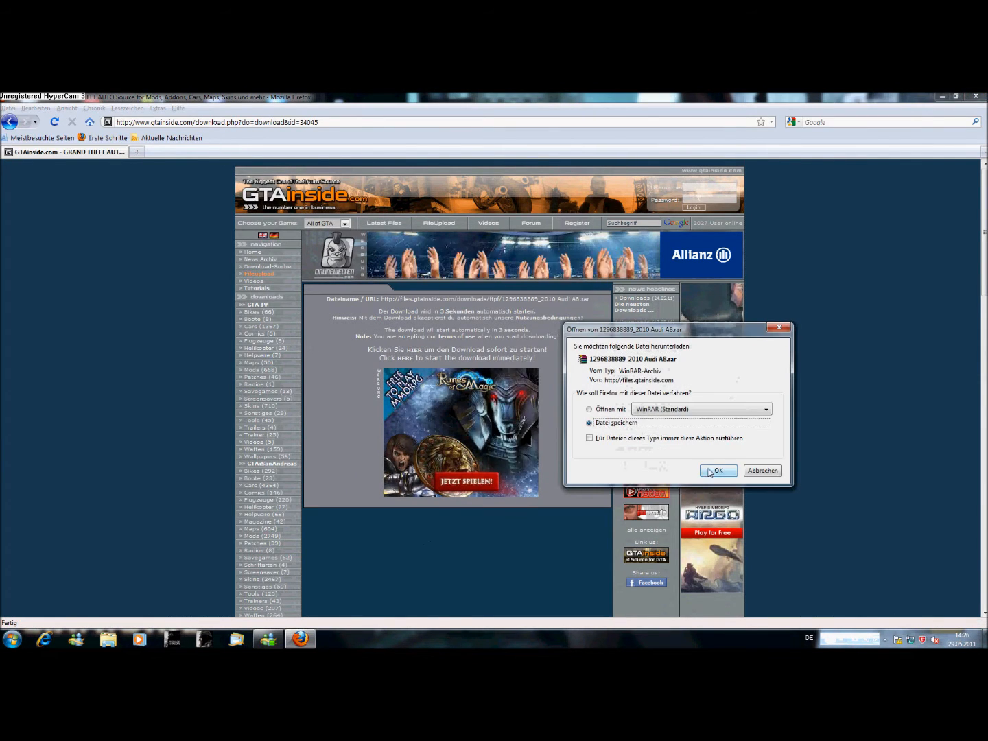
pyautogui.click(719, 470)
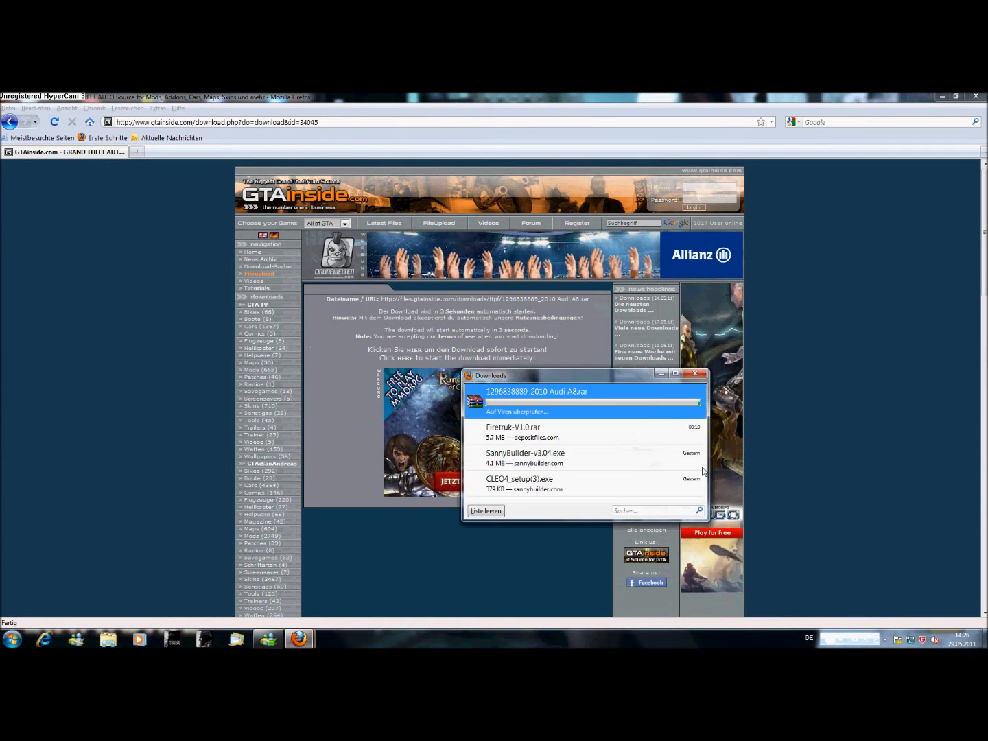
pyautogui.rightClick(538, 392)
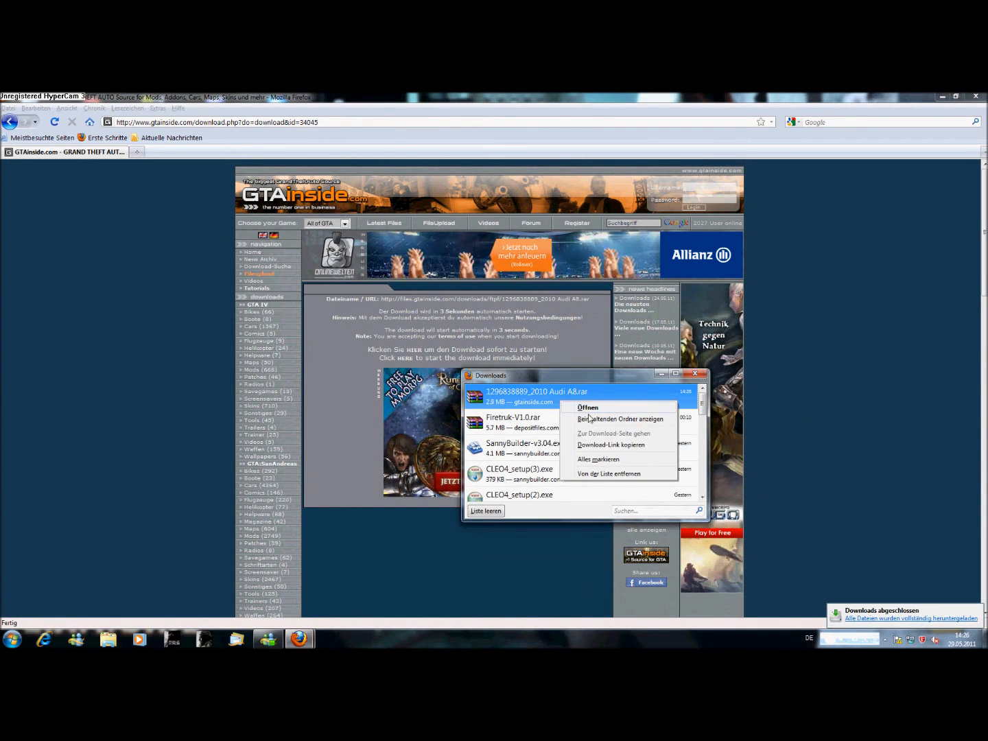
pyautogui.click(621, 419)
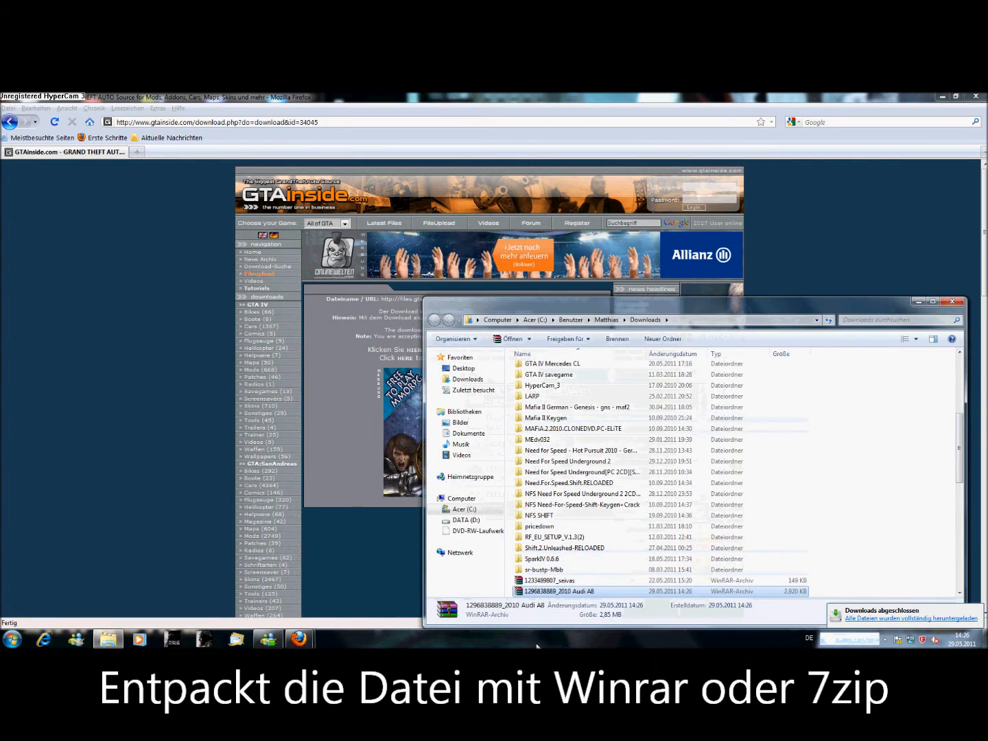
pyautogui.rightClick(557, 591)
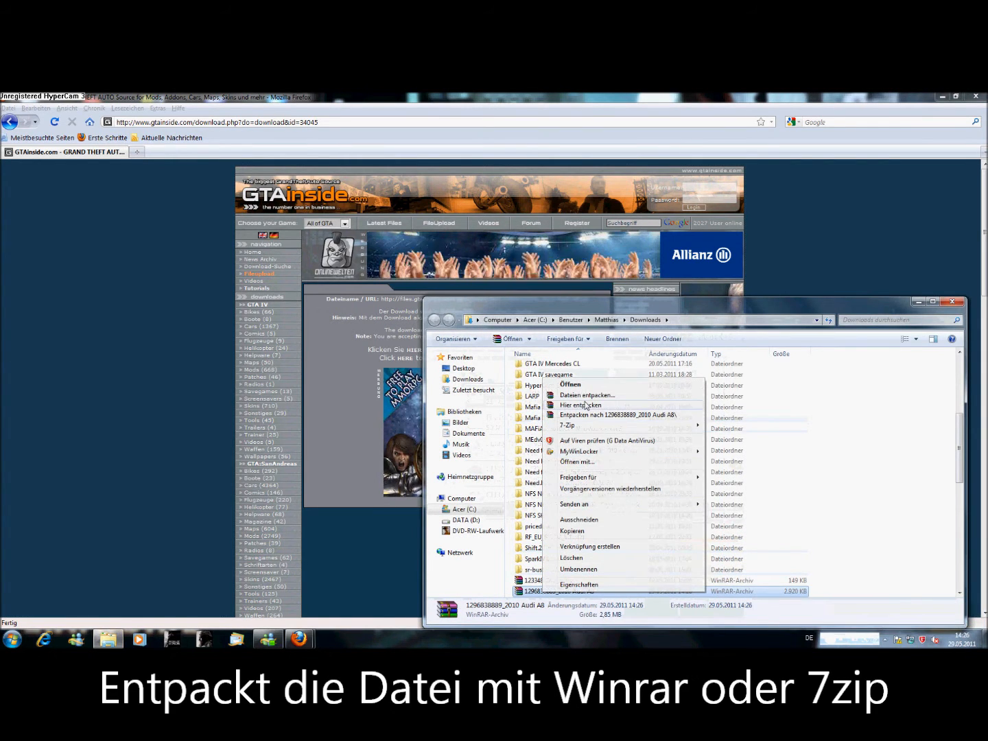
pyautogui.click(588, 395)
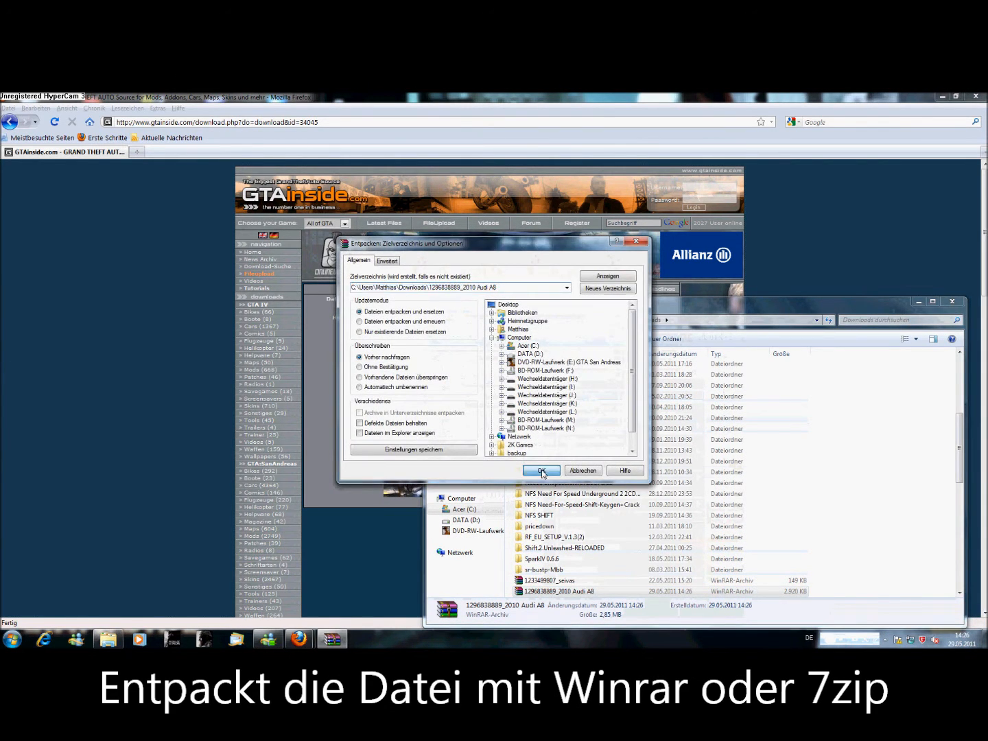
pyautogui.click(541, 470)
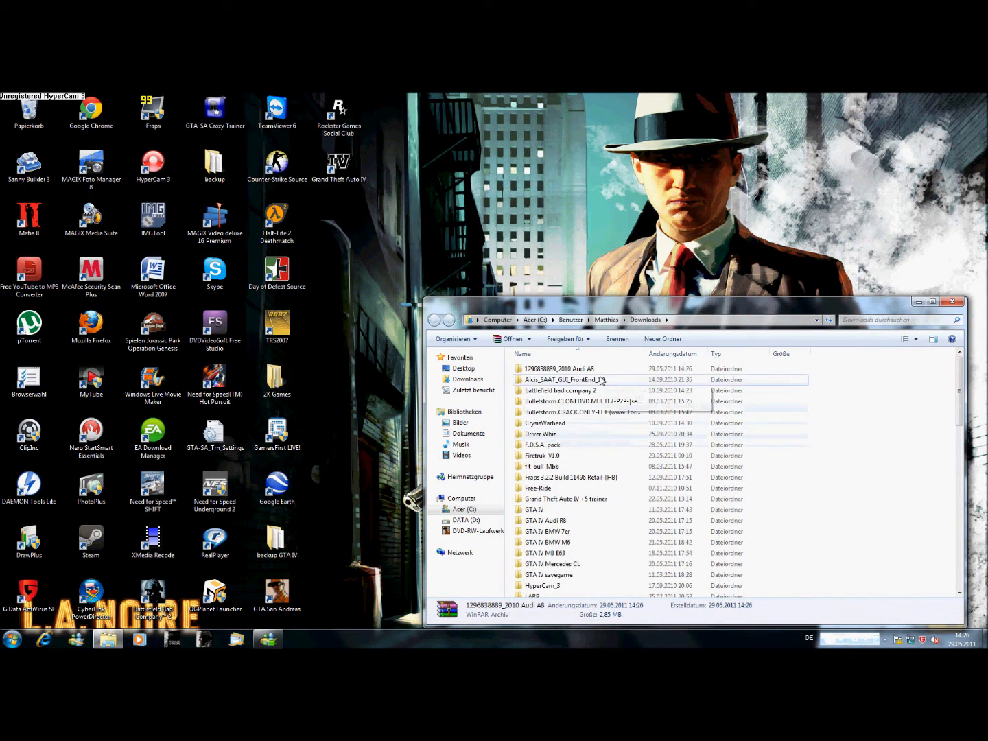
# Rename oracle.wft and oracle.wtd to cognoscenti in the Audi A8 folder, then close it.
pyautogui.doubleClick(558, 369)
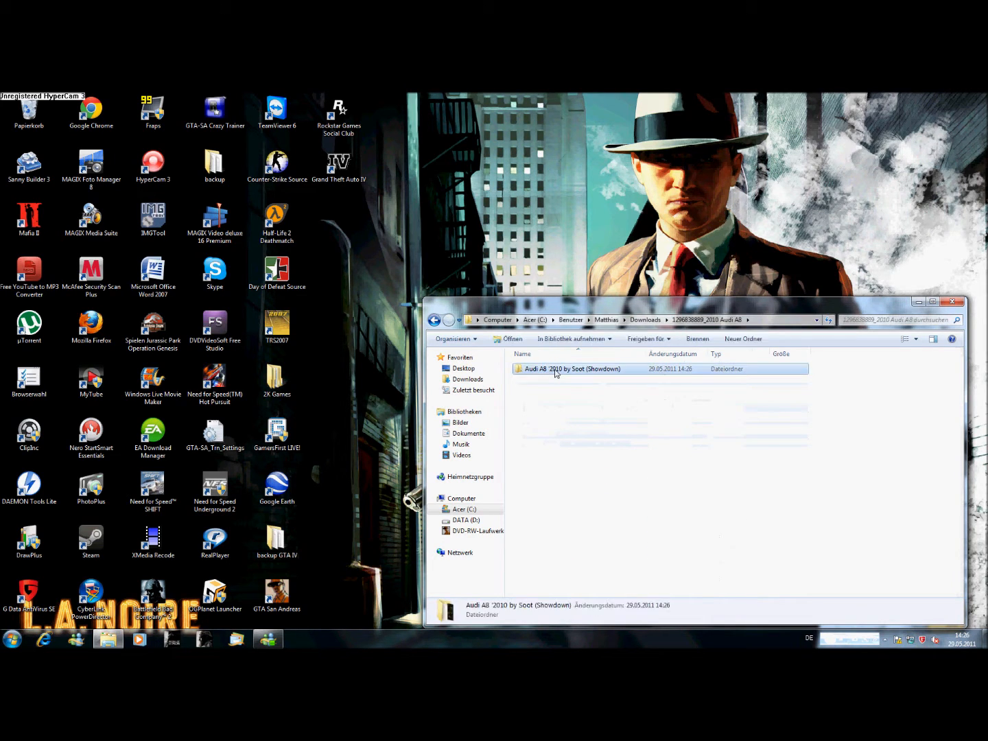
pyautogui.rightClick(532, 368)
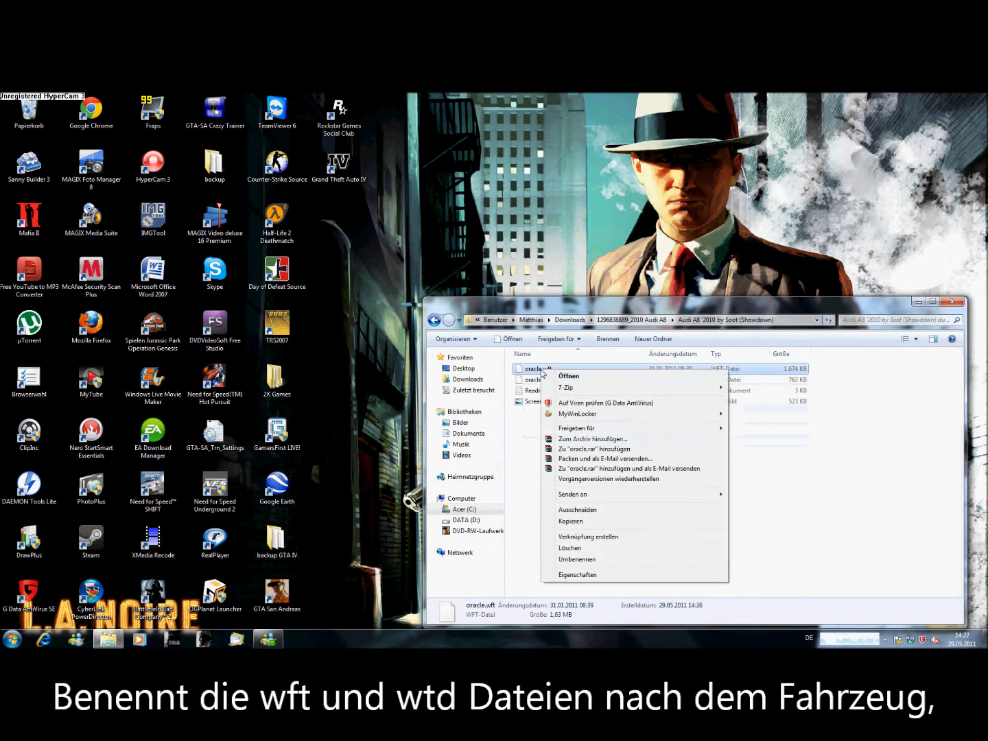
pyautogui.click(577, 563)
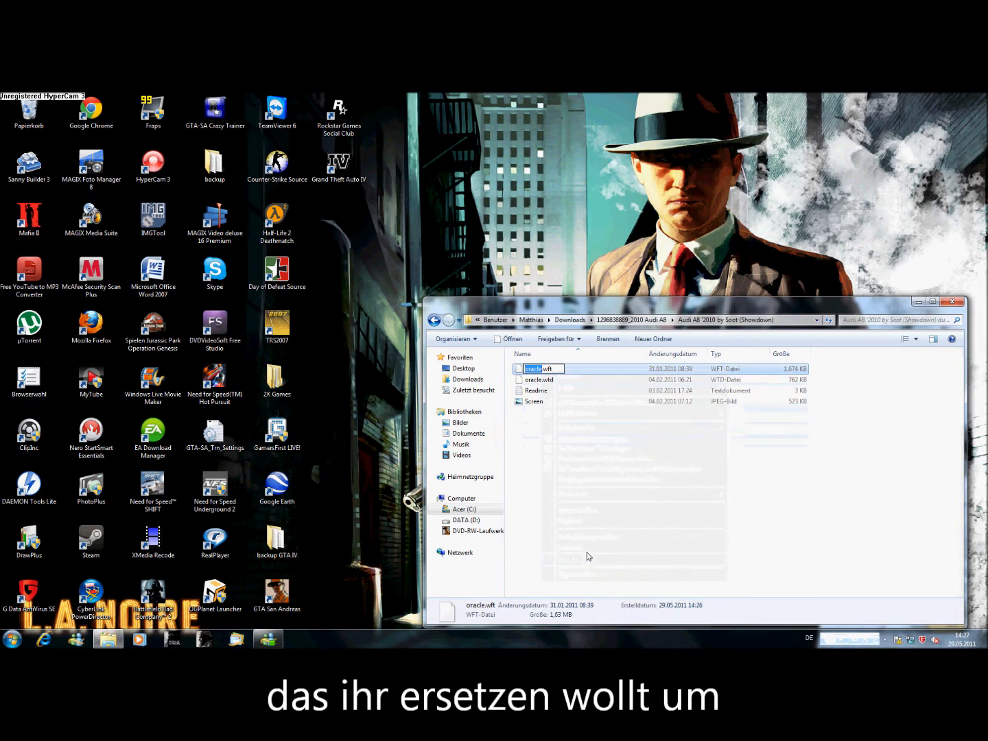
pyautogui.write('cognoi')
pyautogui.click(544, 380)
pyautogui.write('cognoscenti')
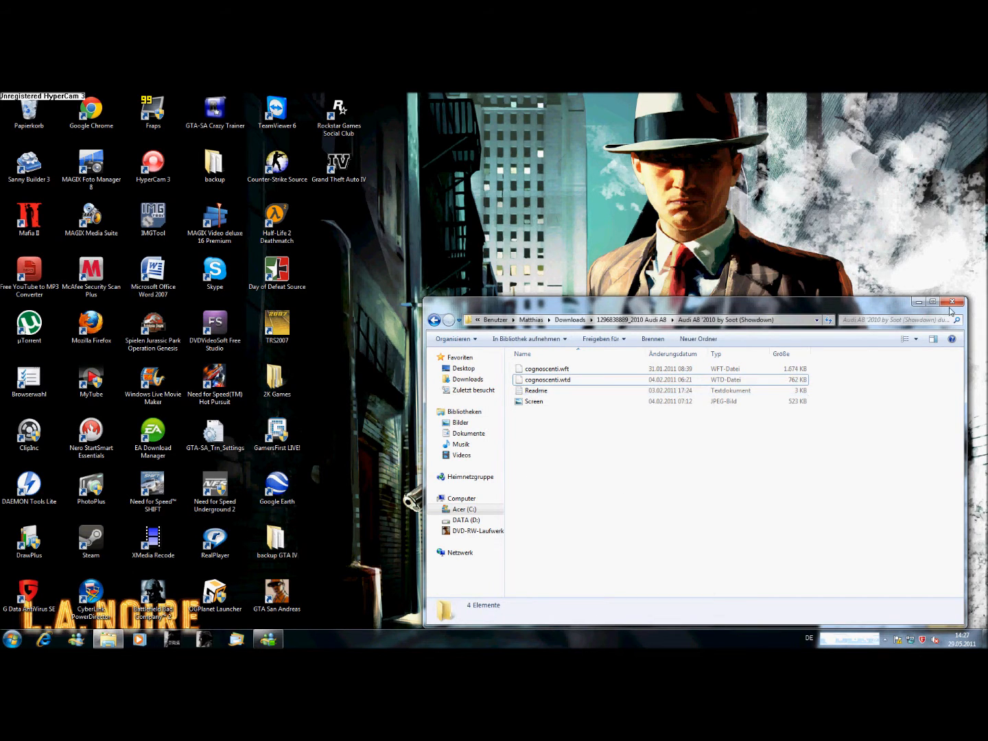
pyautogui.click(11, 639)
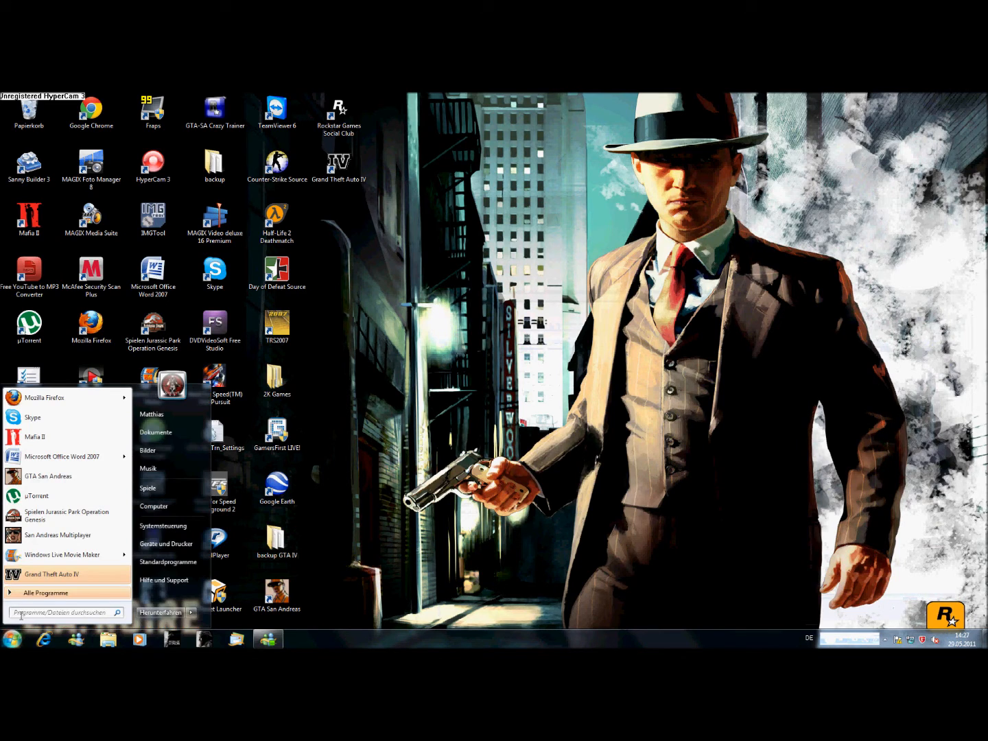
# Search 'spark' in the Start menu and launch SparkIV.
pyautogui.write('s')
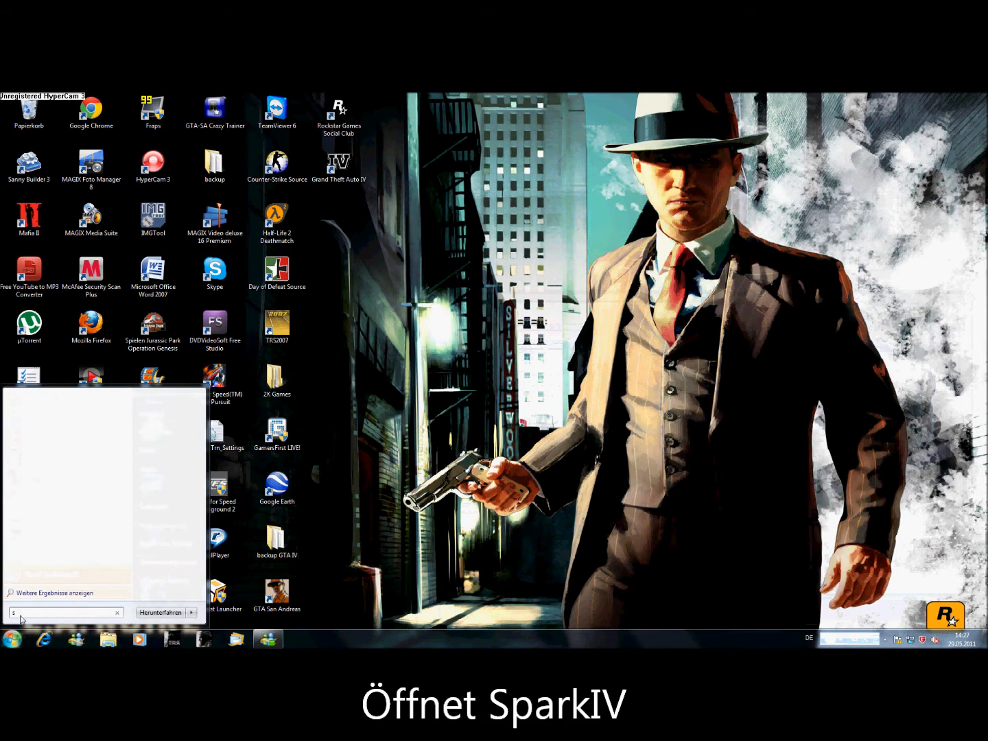
pyautogui.write('park')
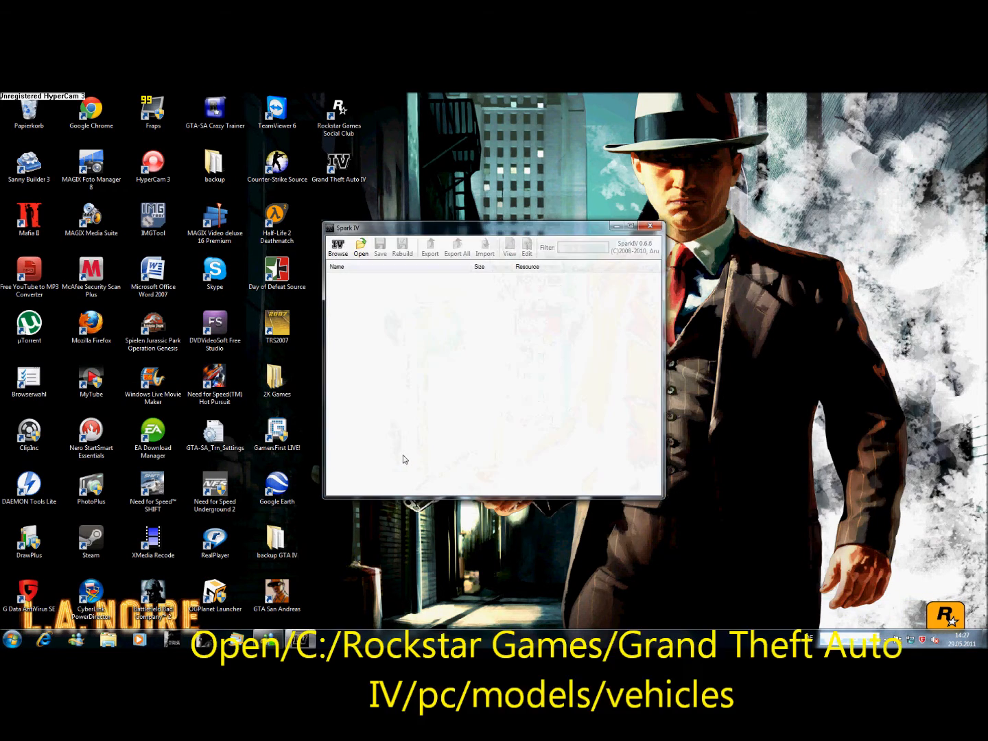
# Load vehicles.img from Grand Theft Auto IV's pc\models\cdimages folder in SparkIV.
pyautogui.click(360, 245)
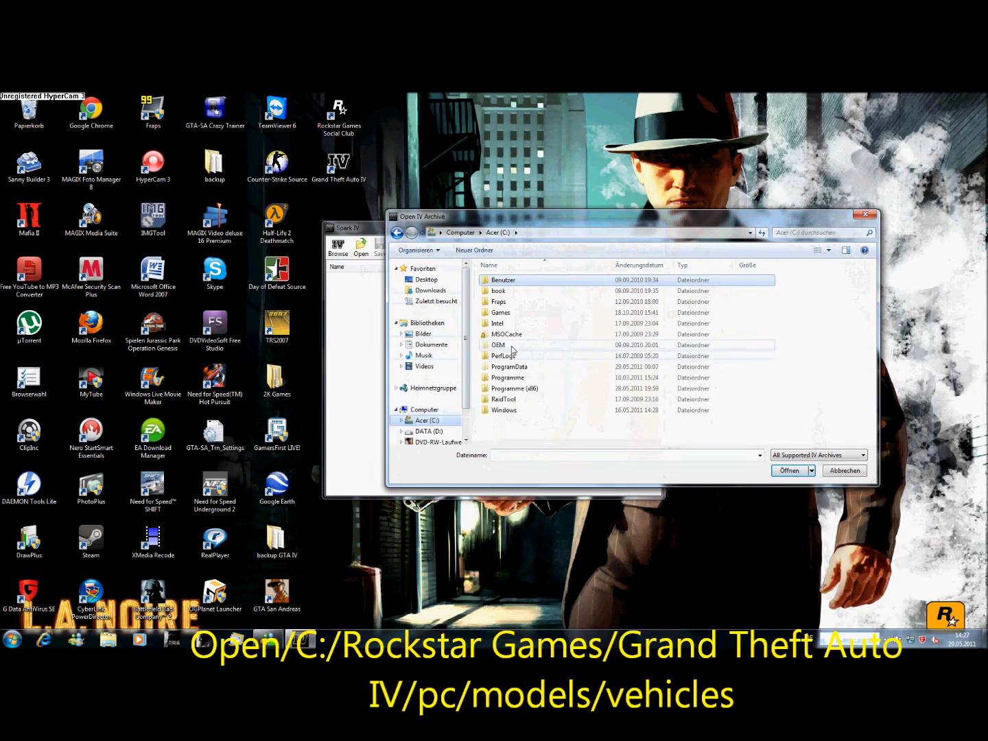
pyautogui.doubleClick(514, 389)
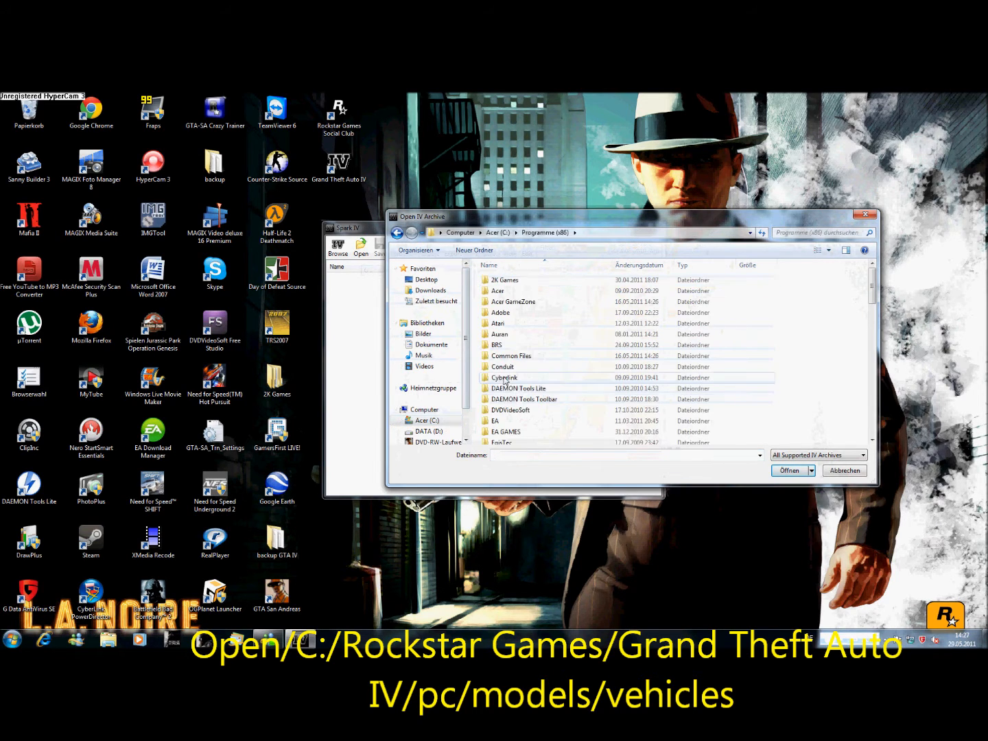
pyautogui.scroll(-3)
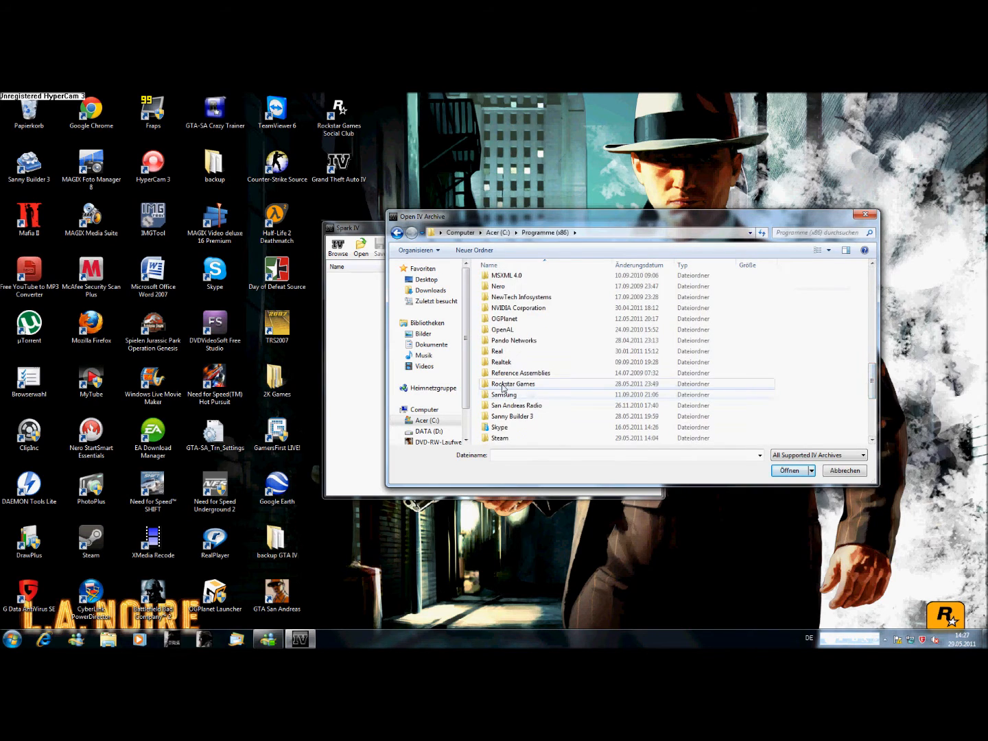
pyautogui.doubleClick(512, 384)
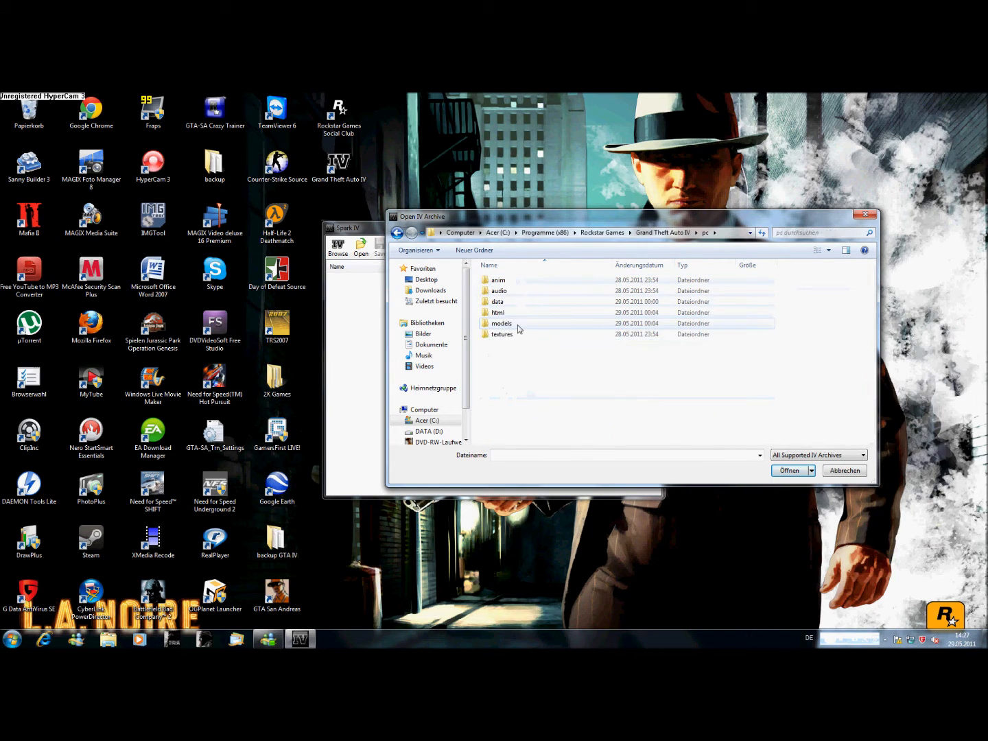
pyautogui.doubleClick(501, 323)
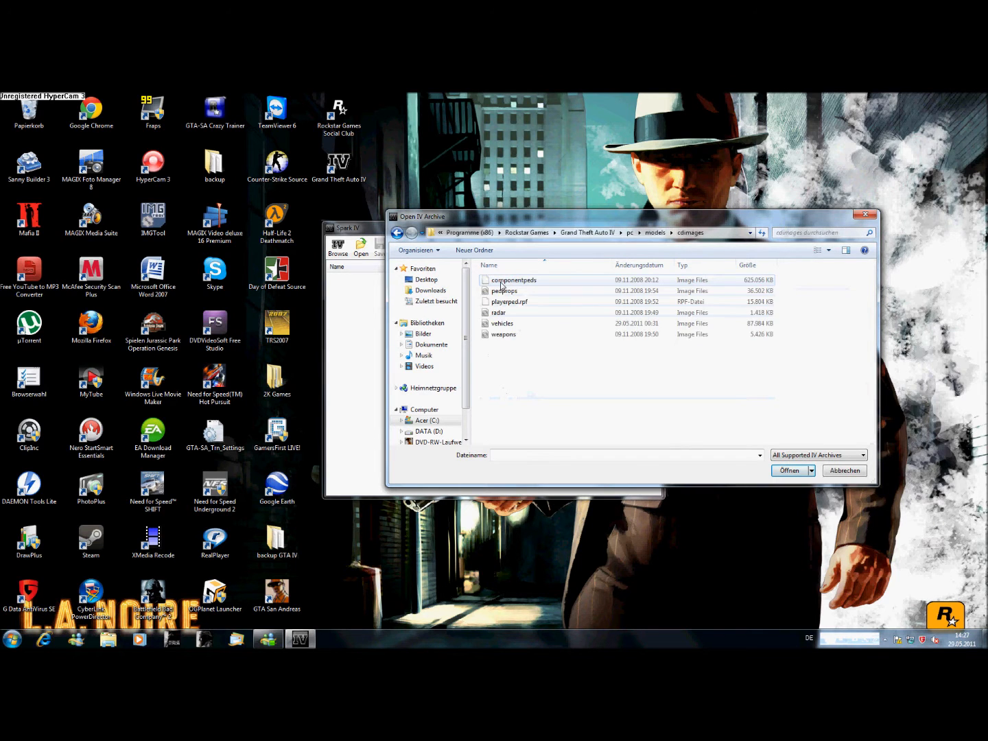
pyautogui.doubleClick(503, 324)
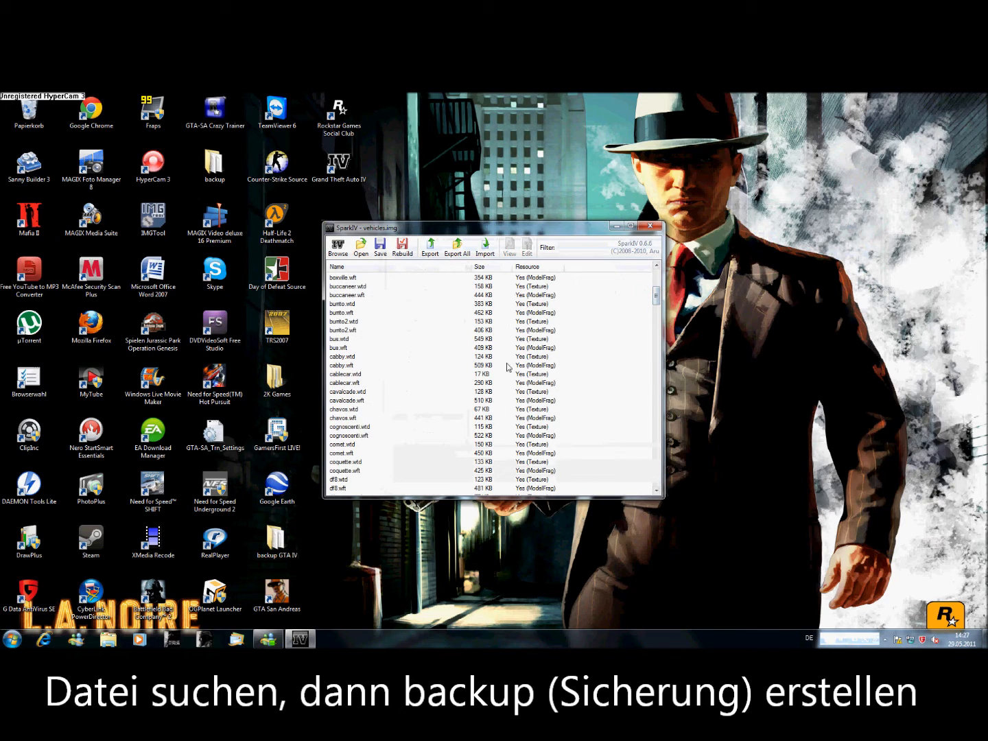
pyautogui.moveTo(367, 431)
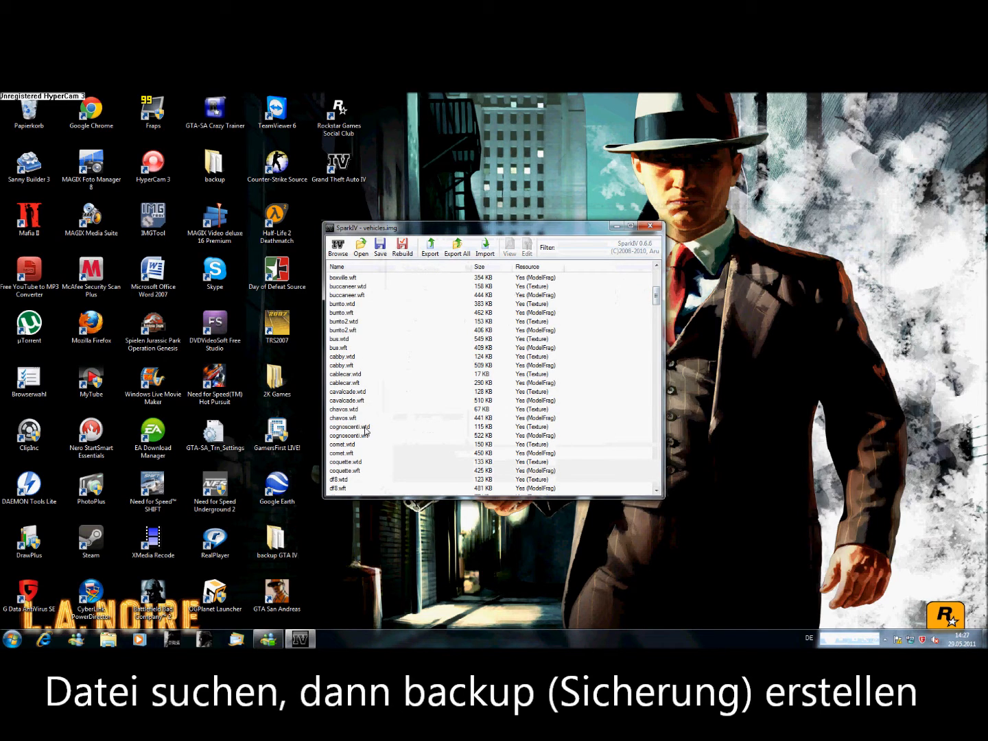
# Export cognoscenti.wtd to the Desktop as backup, then begin exporting cognoscenti.wft.
pyautogui.click(350, 427)
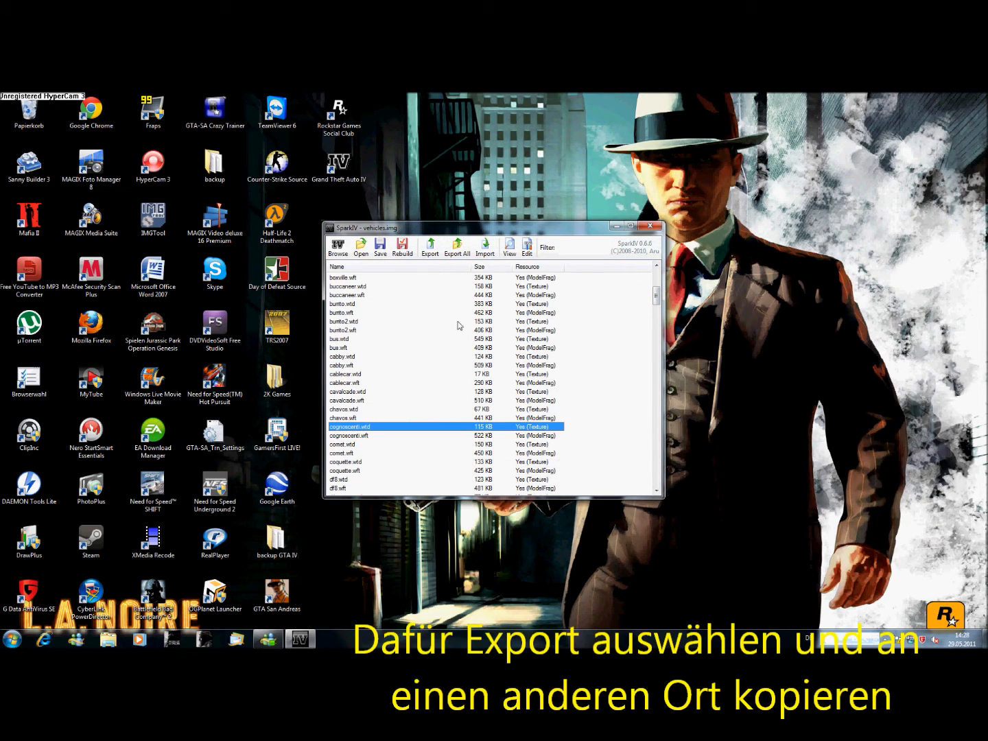
pyautogui.click(430, 247)
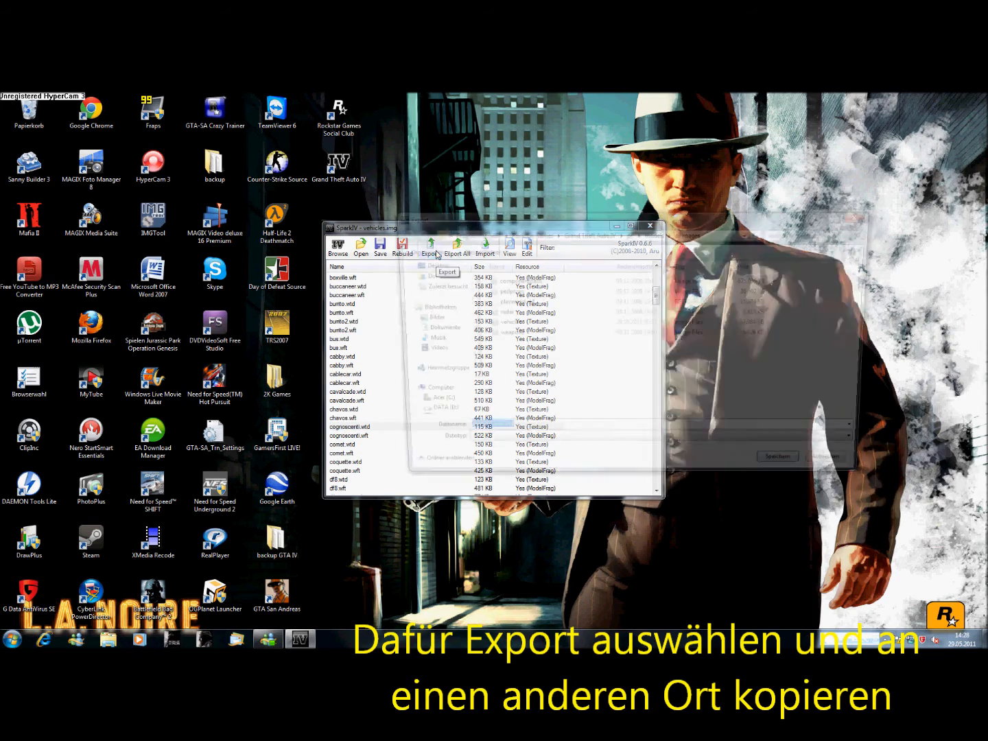
pyautogui.click(430, 246)
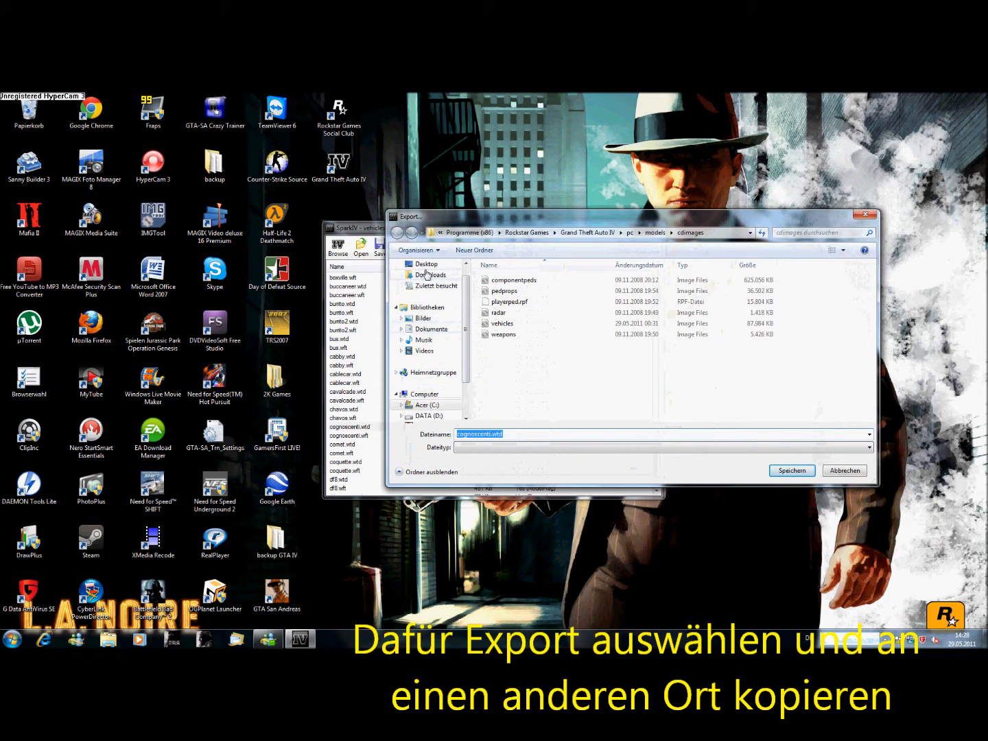
pyautogui.click(427, 264)
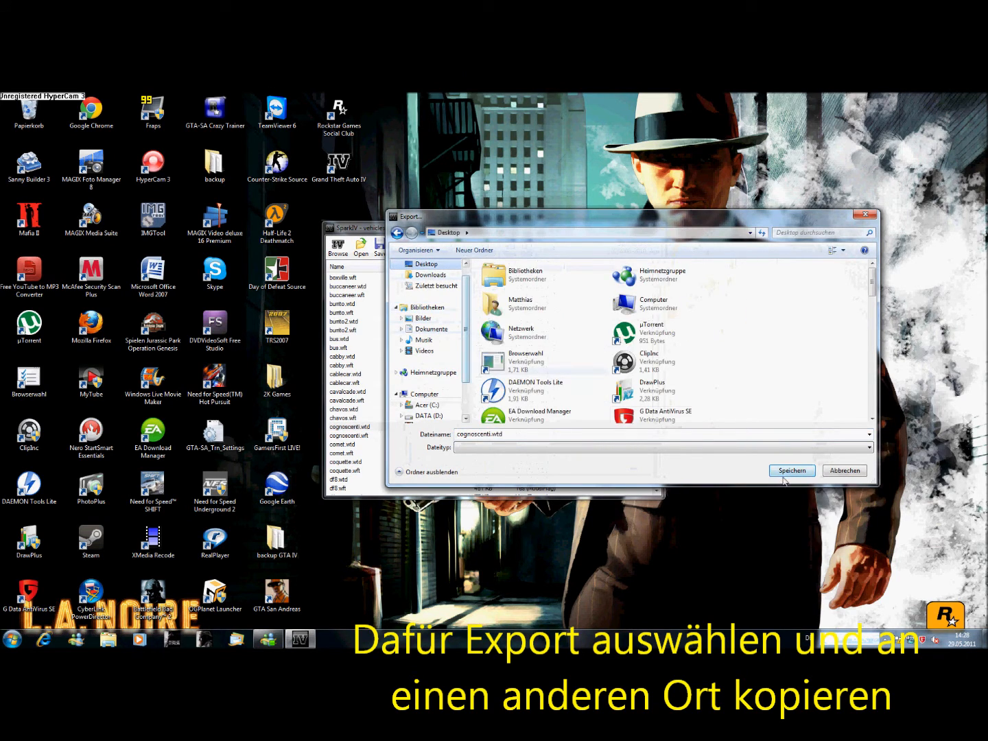
pyautogui.click(792, 470)
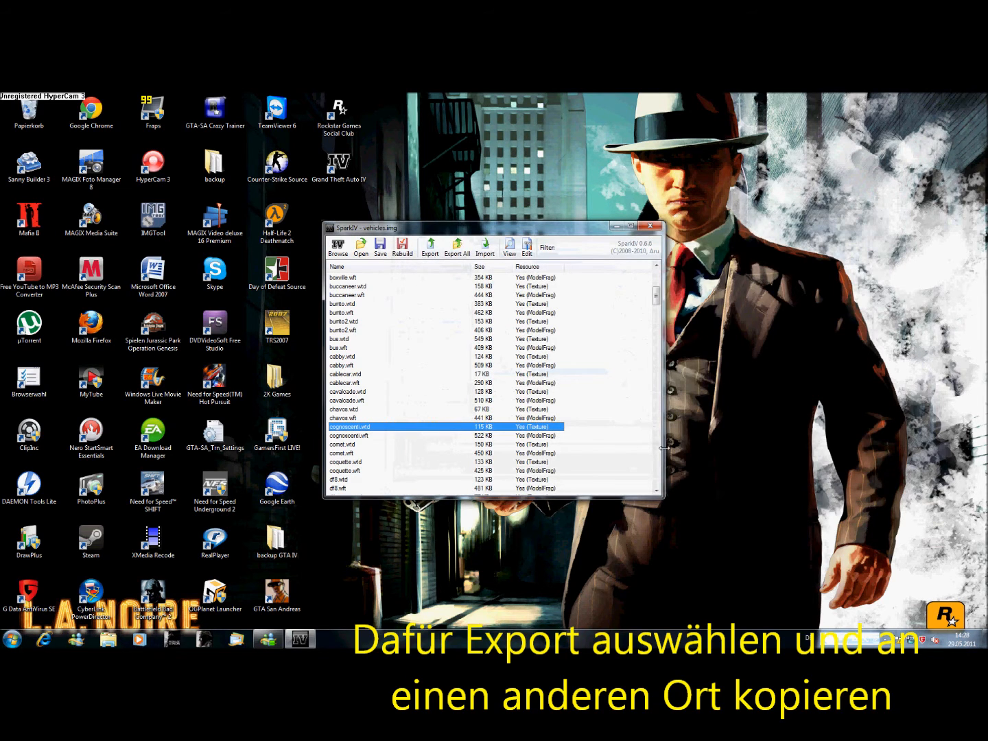
pyautogui.click(350, 436)
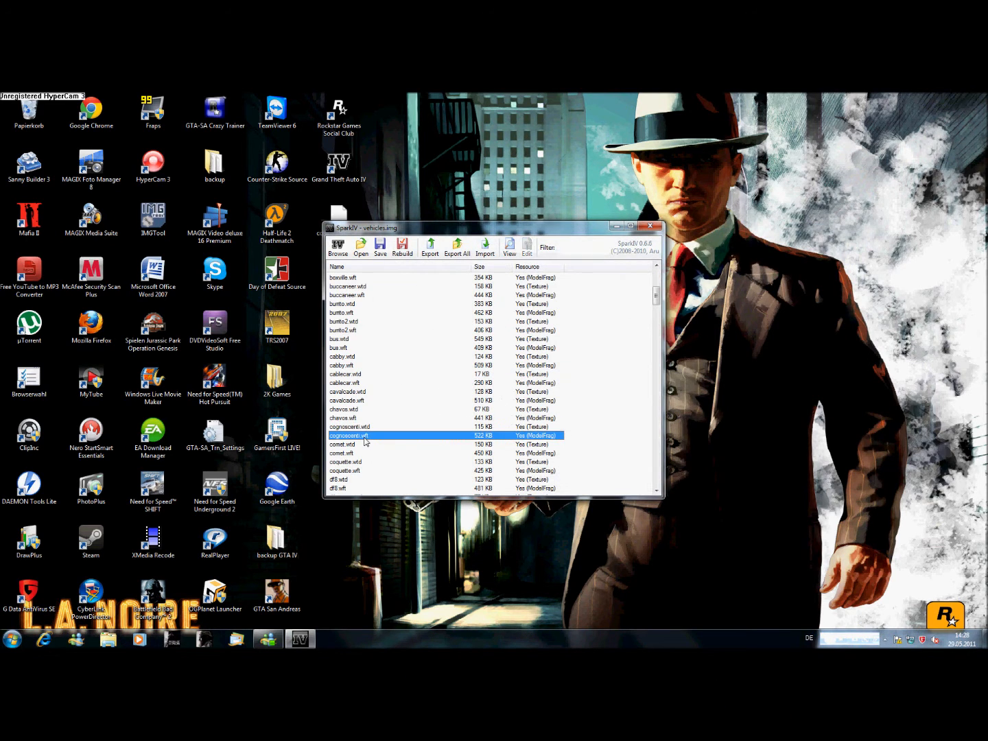
pyautogui.click(429, 247)
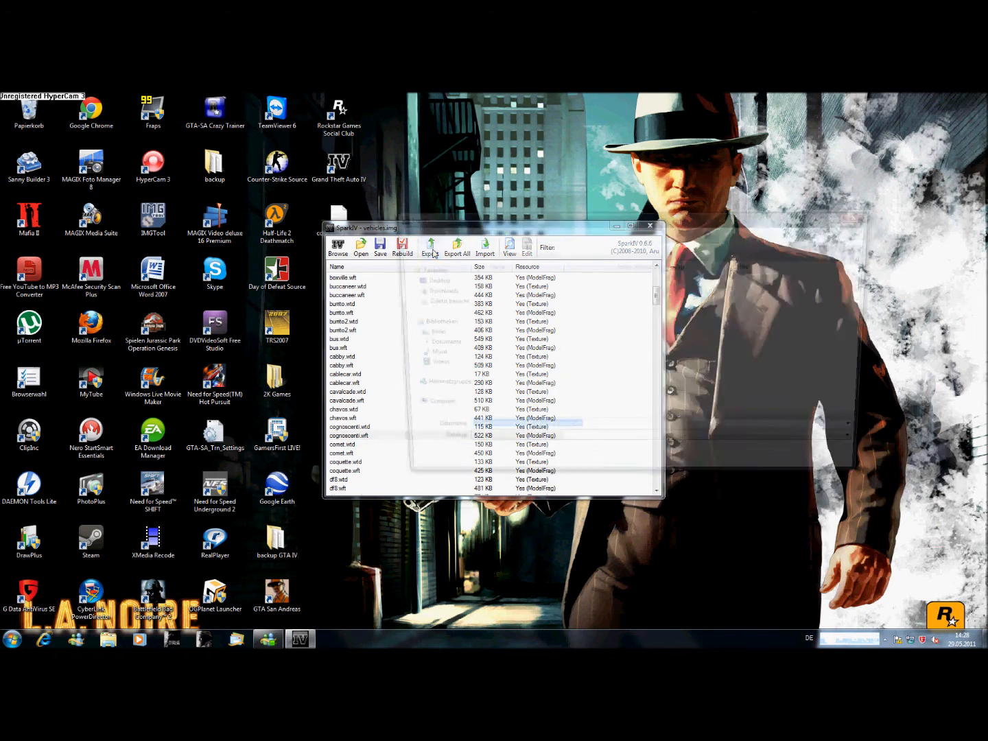